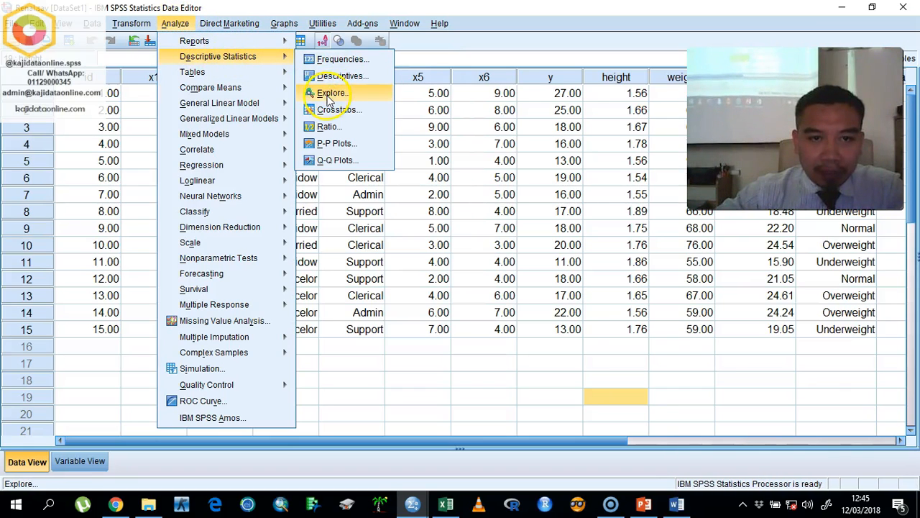
# Open Explore and set height and weight of respondent as the dependent variables
pyautogui.click(331, 92)
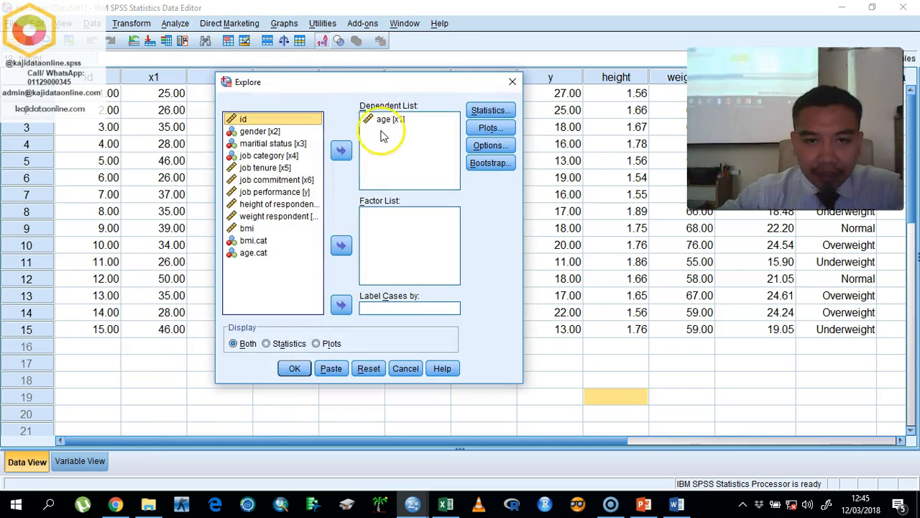
pyautogui.click(341, 150)
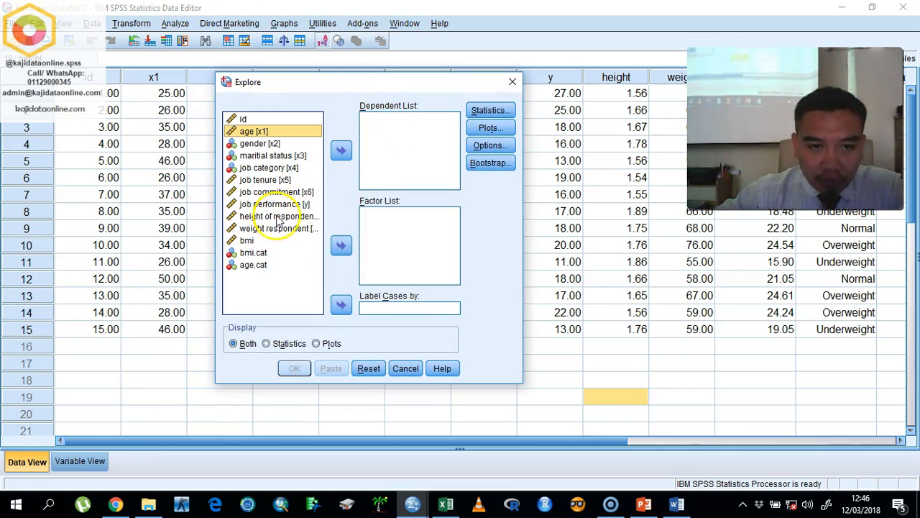
pyautogui.click(341, 150)
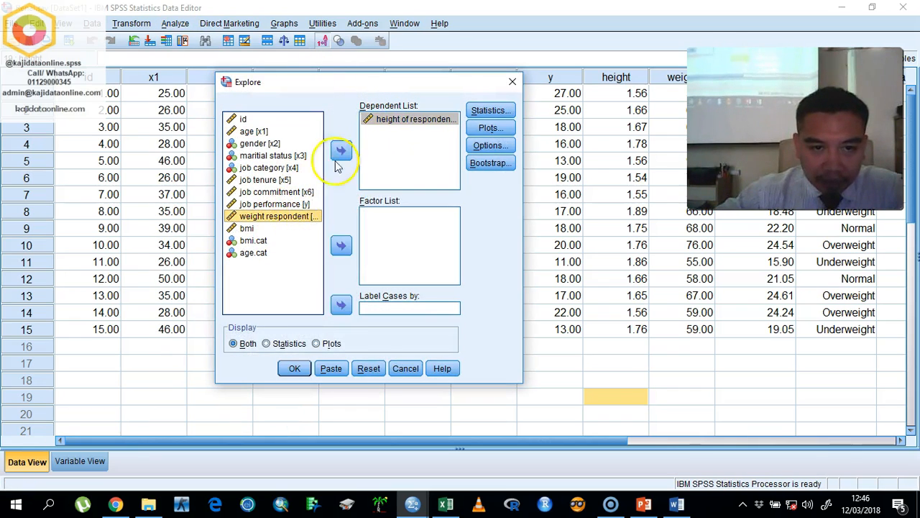
pyautogui.click(341, 150)
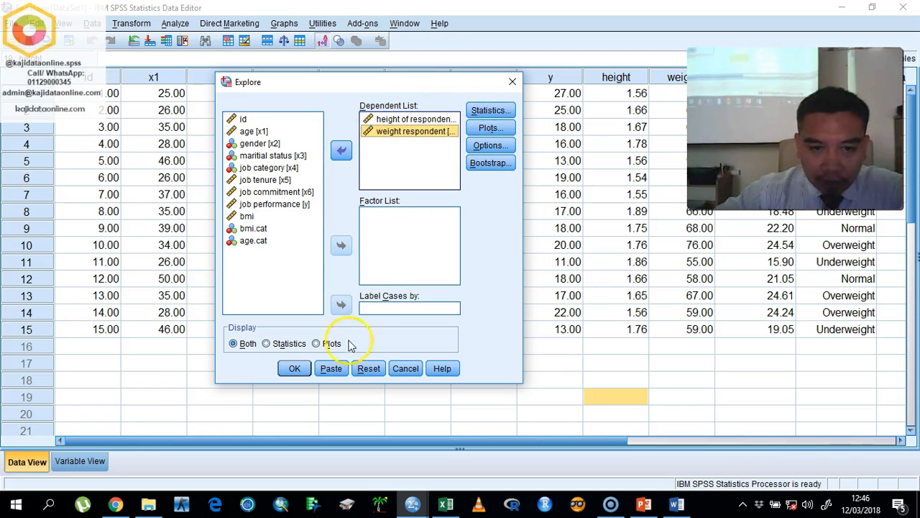
pyautogui.click(341, 151)
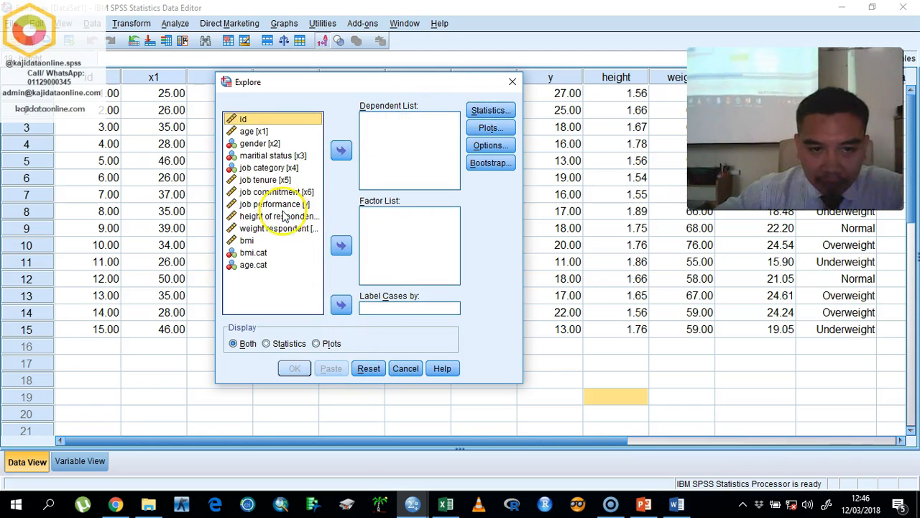
pyautogui.click(341, 150)
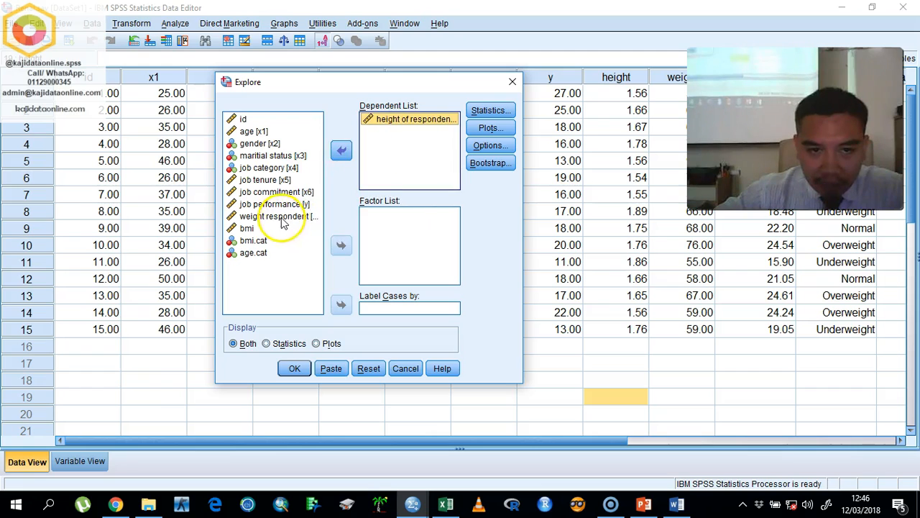
pyautogui.click(341, 150)
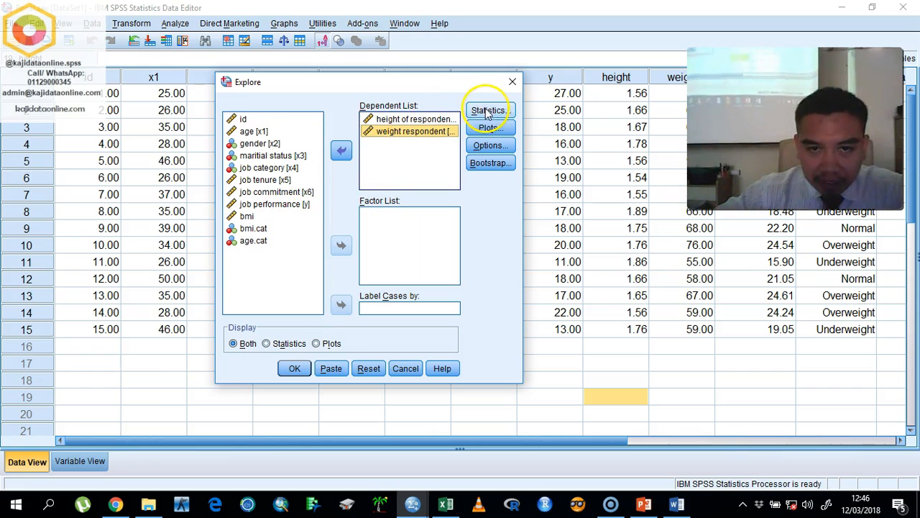
# Enable Histogram and Normality plots with tests, then run the analysis
pyautogui.click(490, 110)
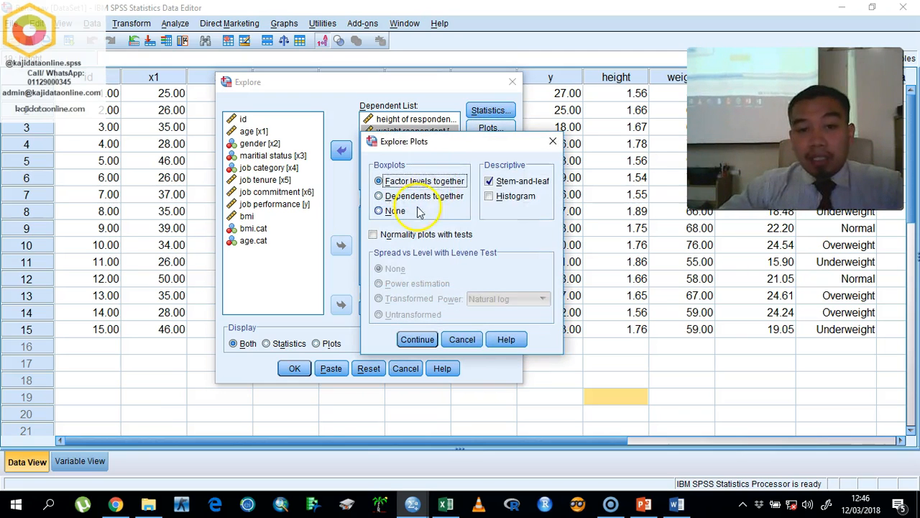
pyautogui.click(373, 233)
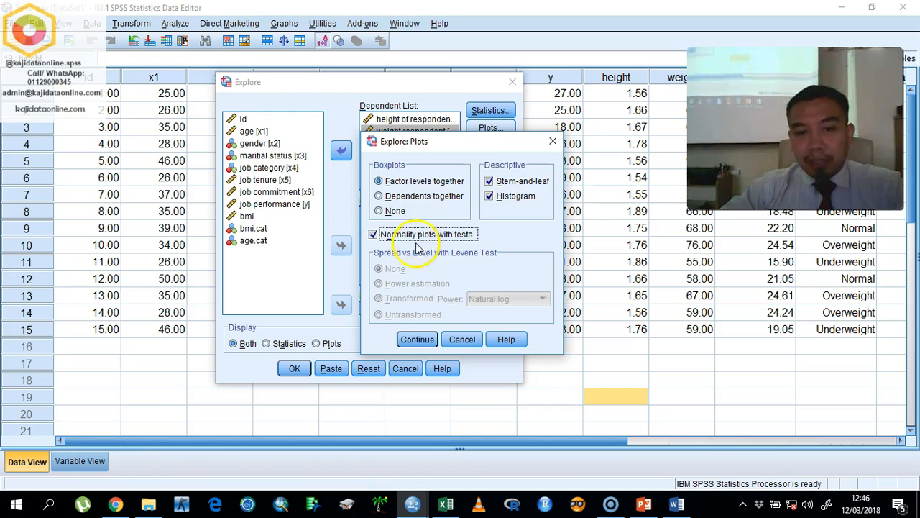
pyautogui.click(417, 339)
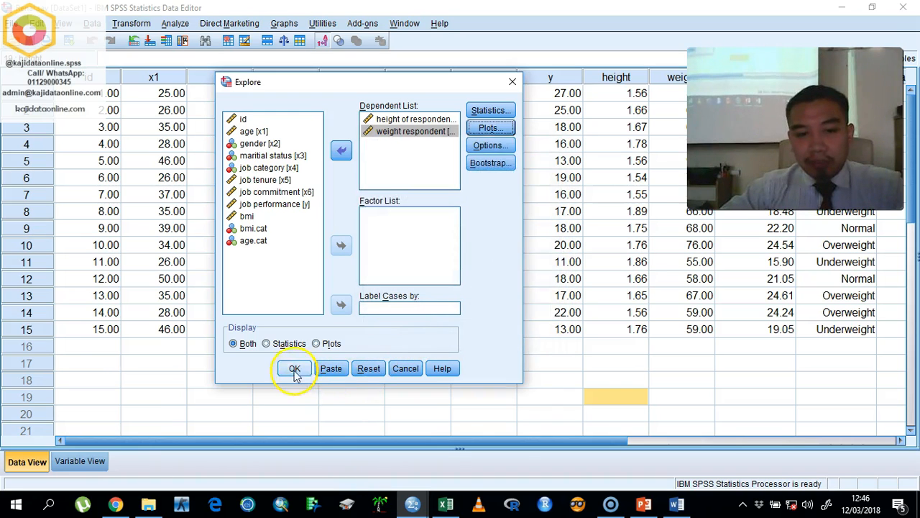
pyautogui.click(294, 368)
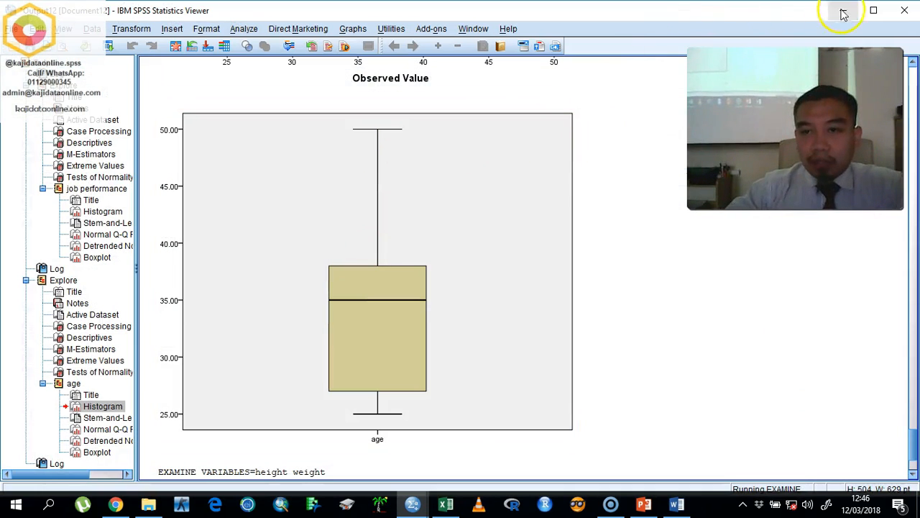
# Hide the viewer and reopen Explore with height and weight as dependents
pyautogui.click(843, 13)
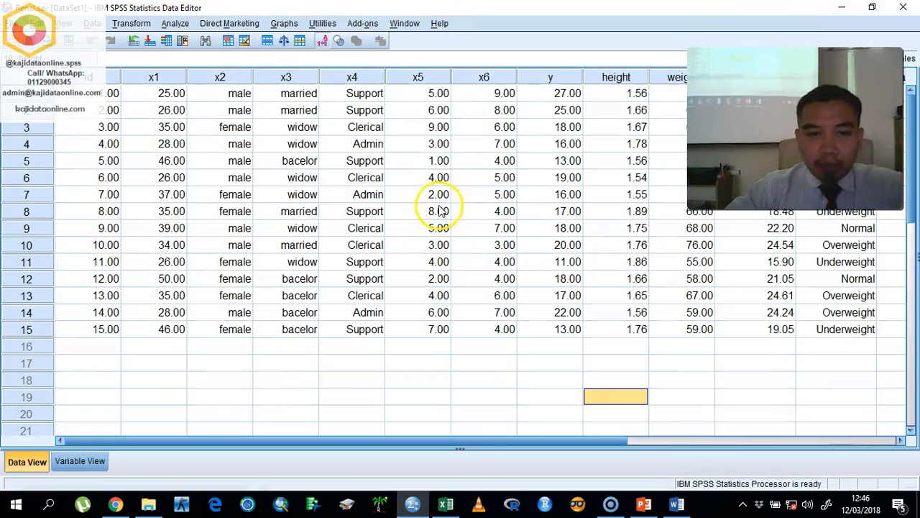
pyautogui.click(175, 23)
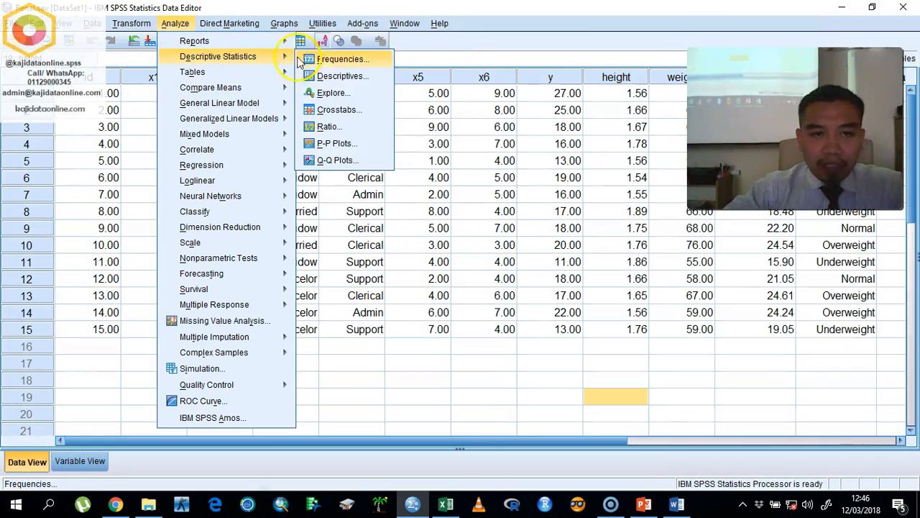
pyautogui.click(333, 93)
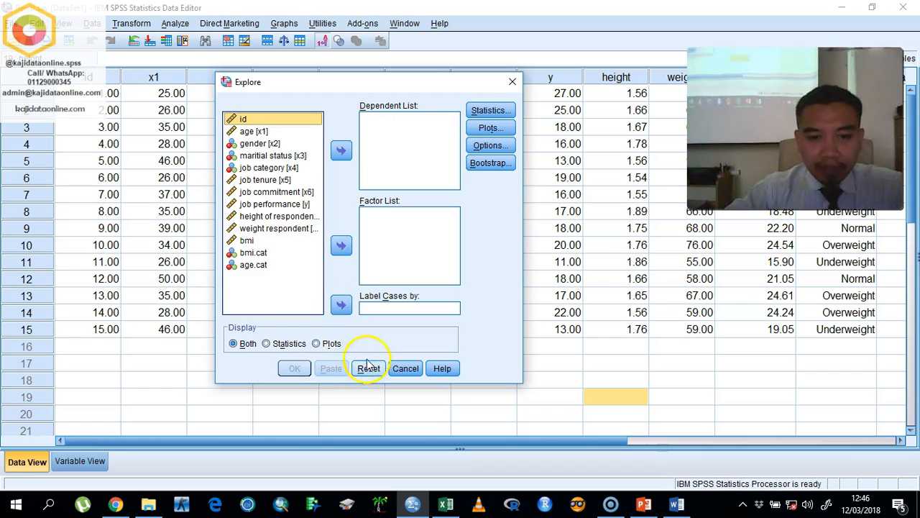
pyautogui.click(341, 150)
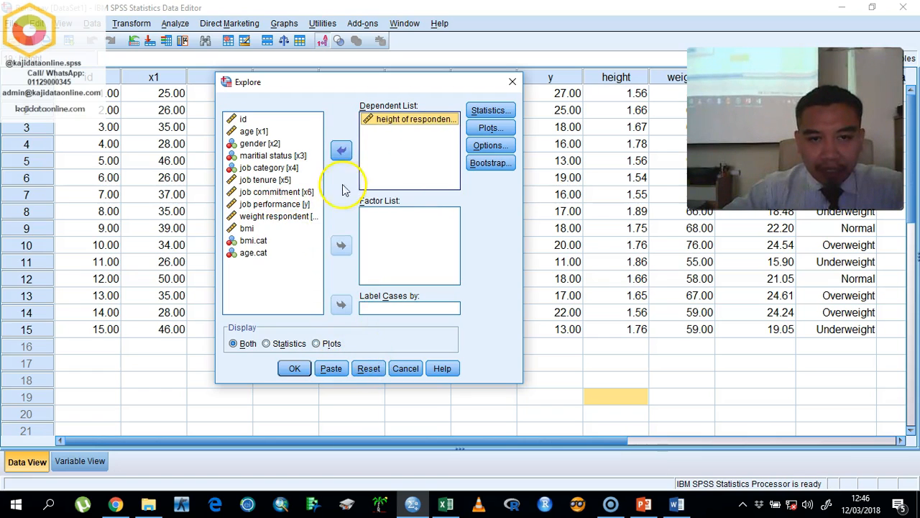
pyautogui.click(341, 151)
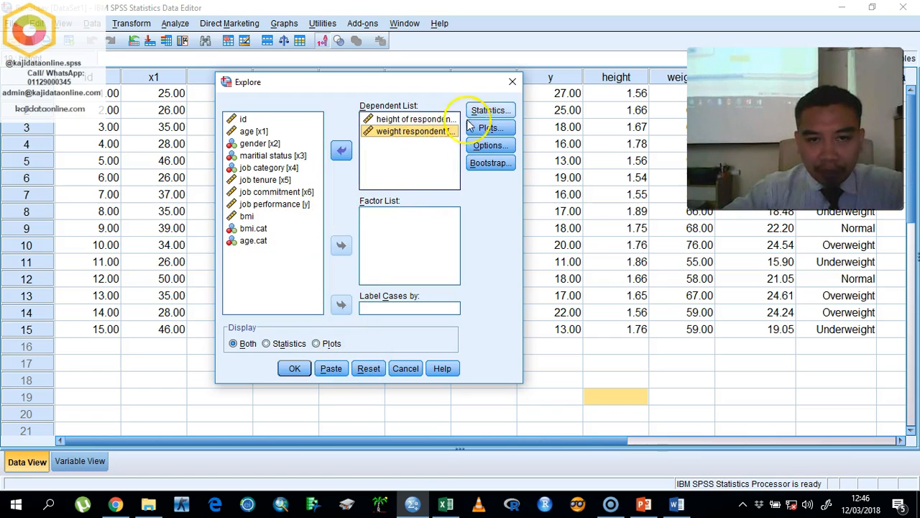
# Include the Outliers report in the Explore statistics
pyautogui.click(490, 110)
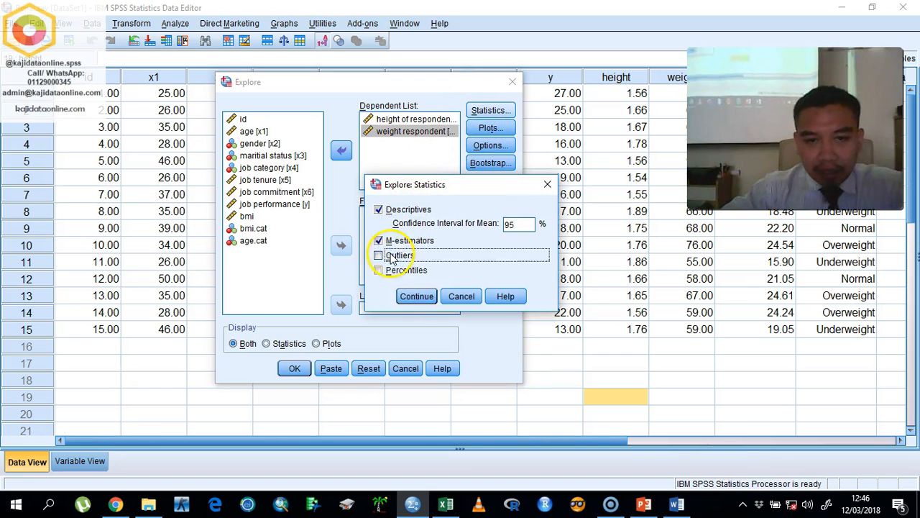
pyautogui.click(416, 296)
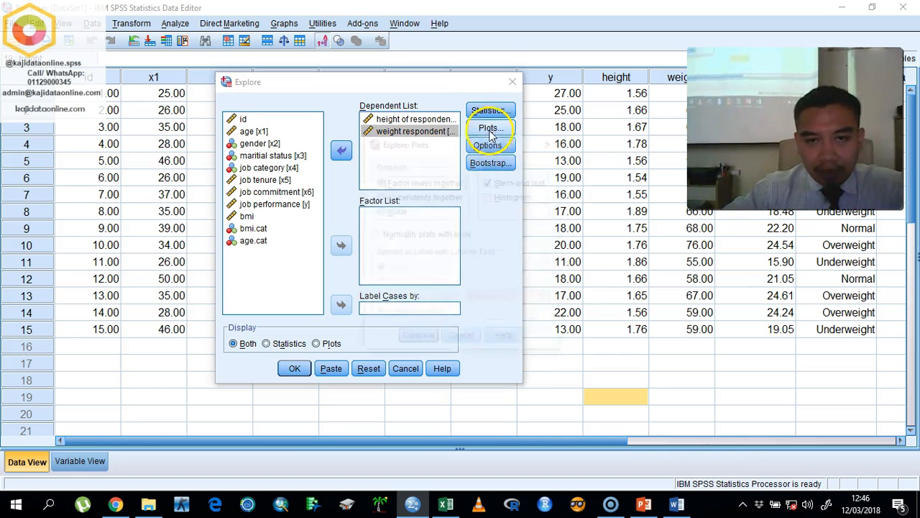
pyautogui.click(489, 127)
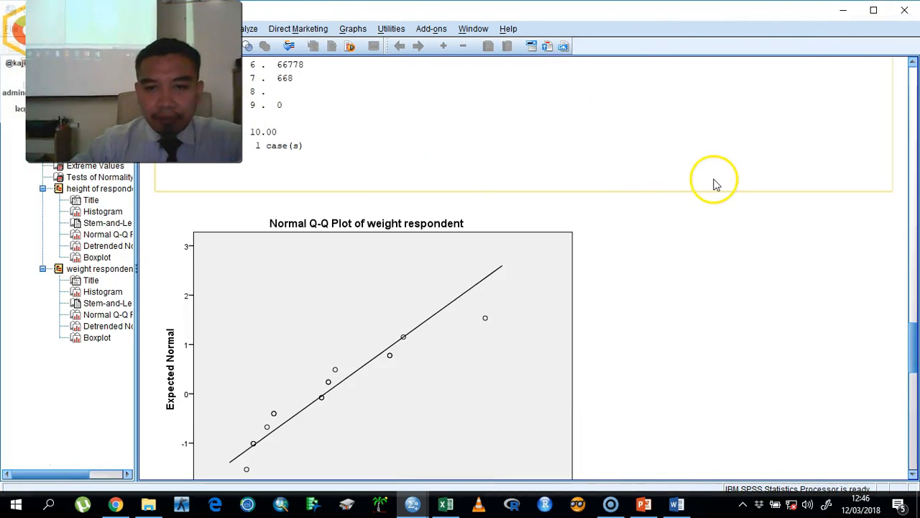
# Scroll through the stem-and-leaf and Q-Q plots, then back to Descriptives
pyautogui.scroll(3)
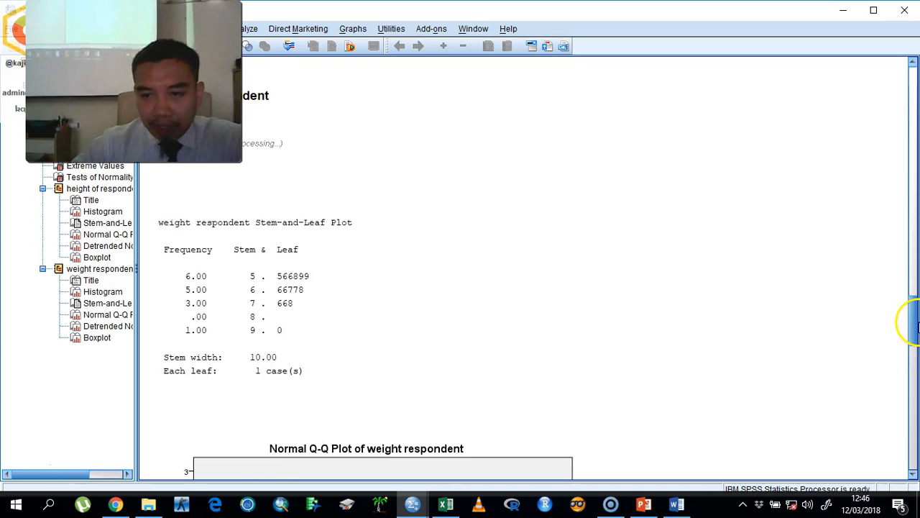
pyautogui.scroll(-3)
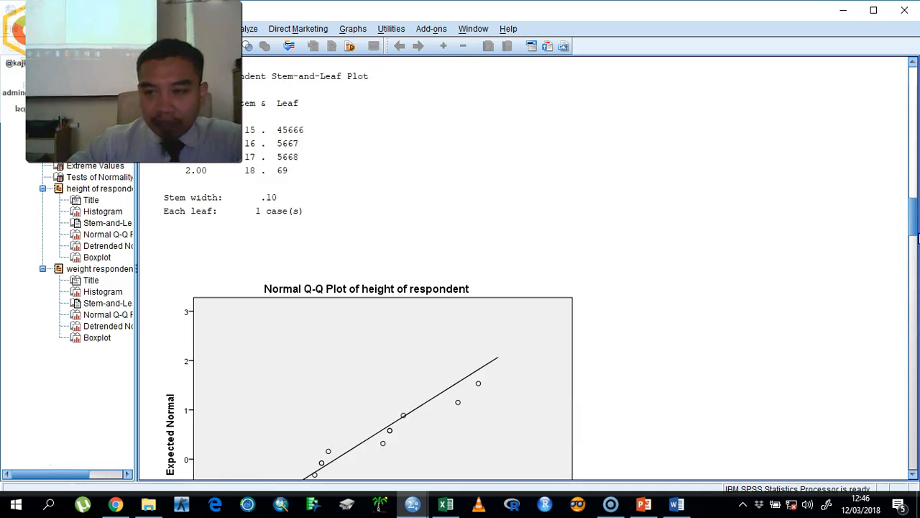
pyautogui.scroll(3)
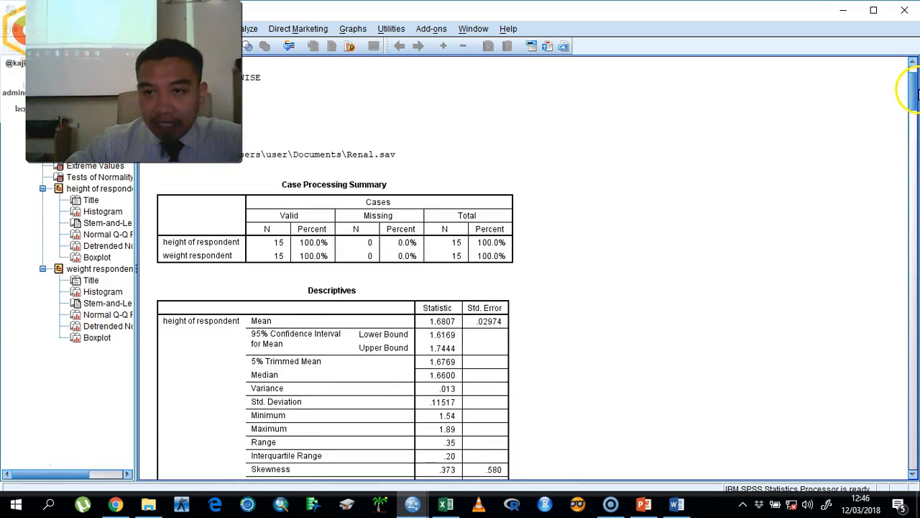
pyautogui.scroll(-3)
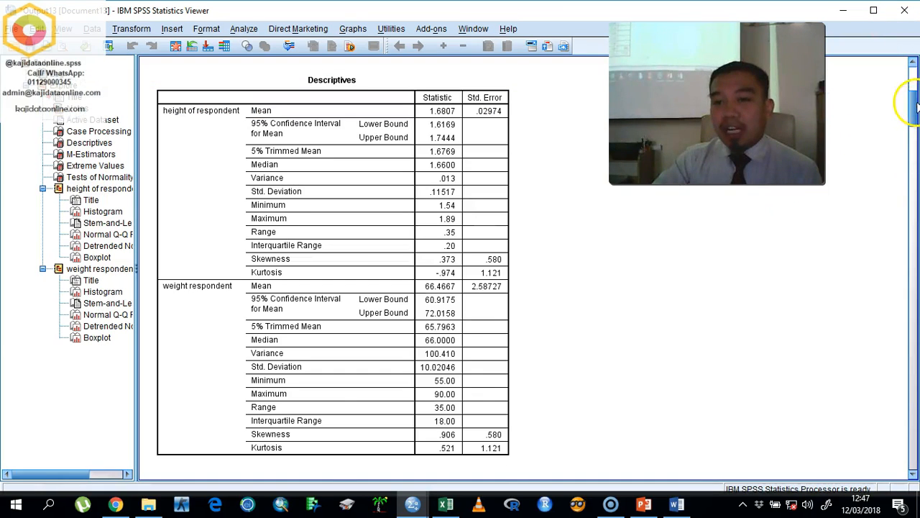
# Scroll past M-Estimators and Extreme Values to the Tests of Normality table
pyautogui.scroll(-3)
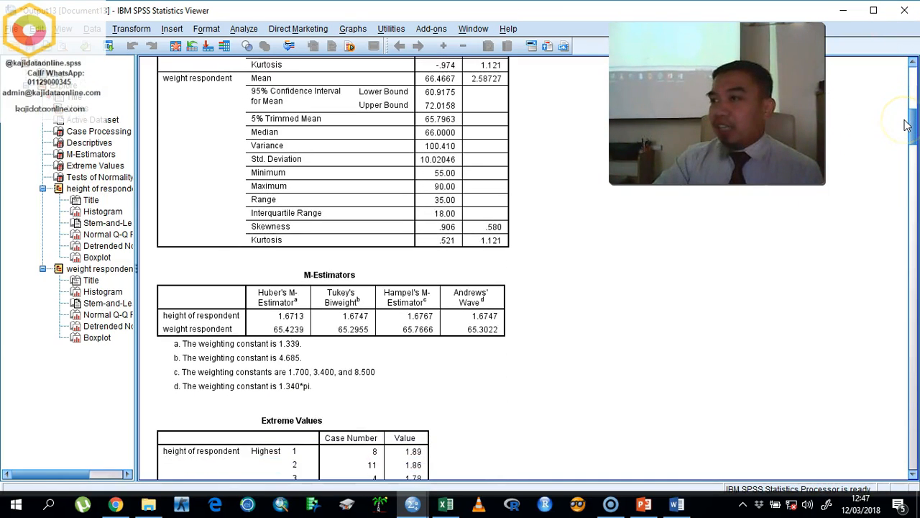
pyautogui.scroll(-3)
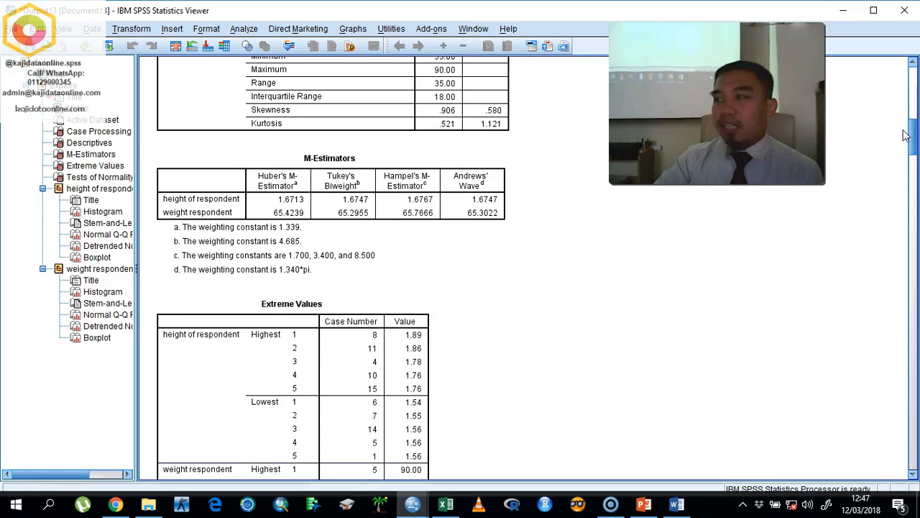
pyautogui.scroll(3)
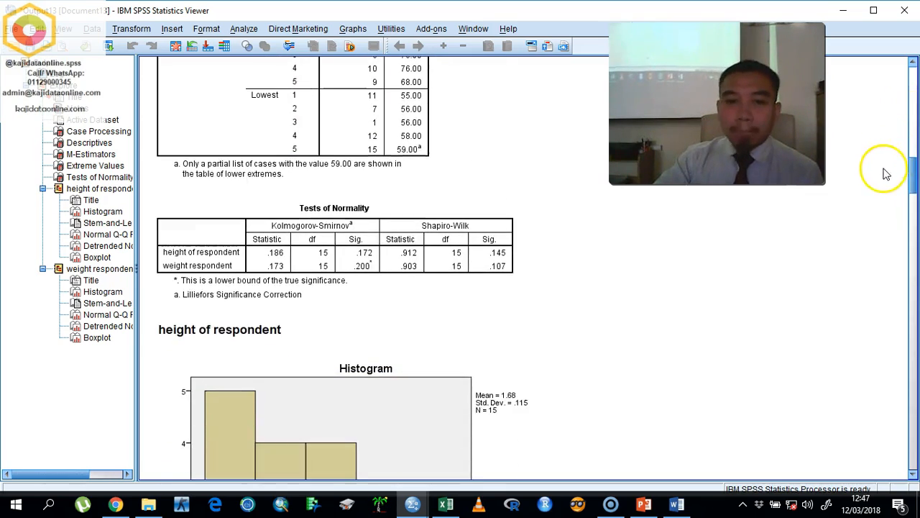
pyautogui.moveTo(680, 415)
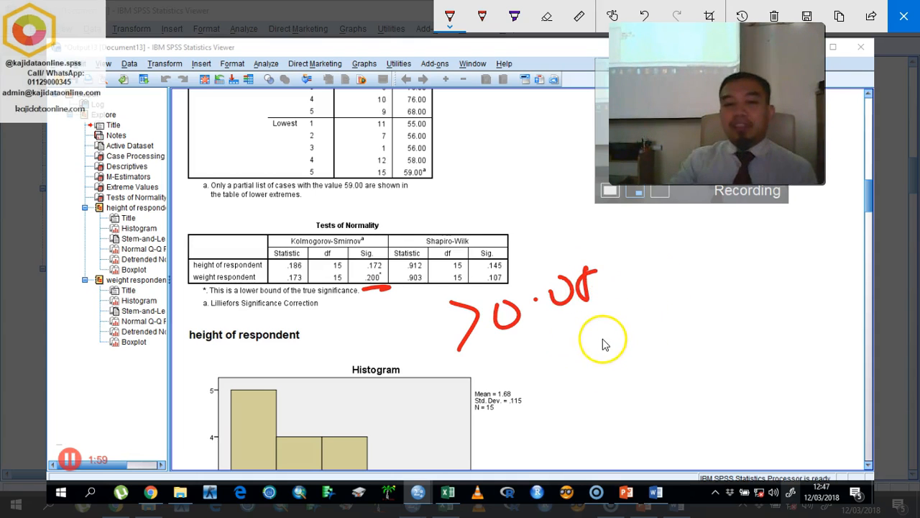
# Scroll the output down to show the full height of respondent histogram
pyautogui.moveTo(597, 338); pyautogui.dragTo(752, 359)
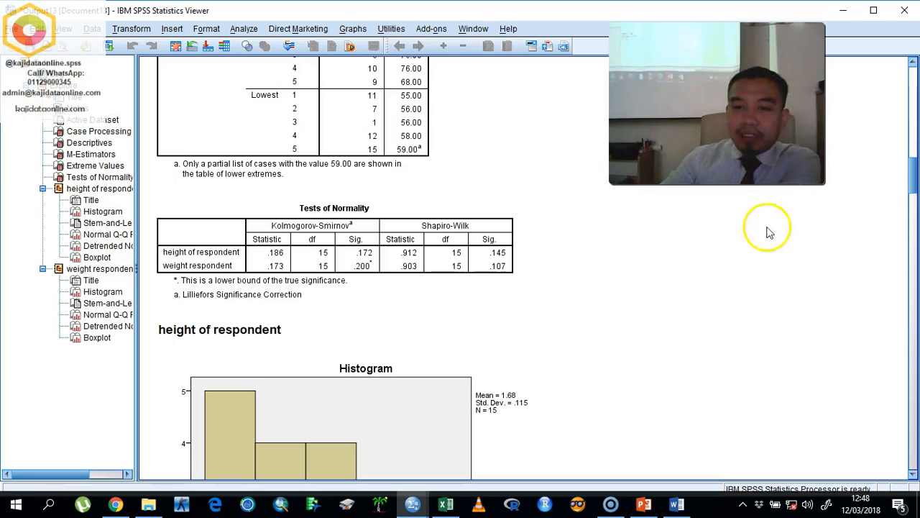
pyautogui.scroll(-3)
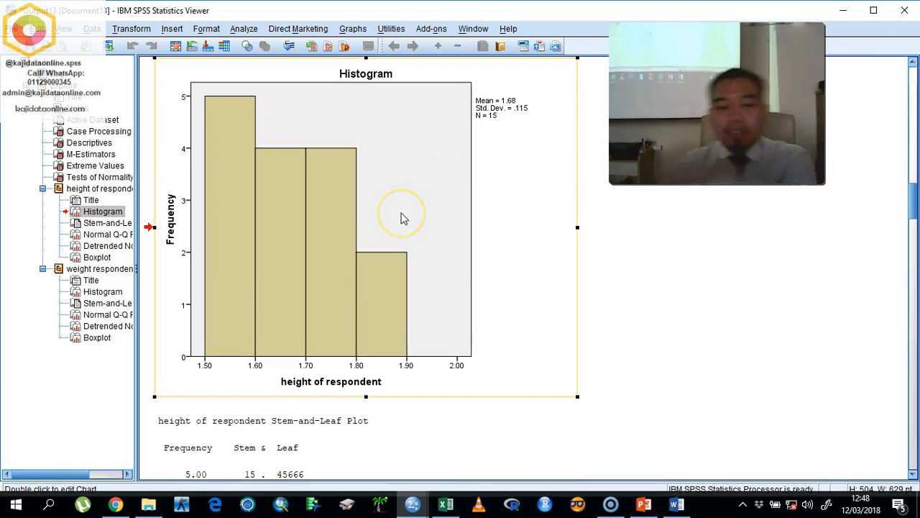
# Add a normal distribution curve to the height histogram in Chart Editor
pyautogui.doubleClick(402, 216)
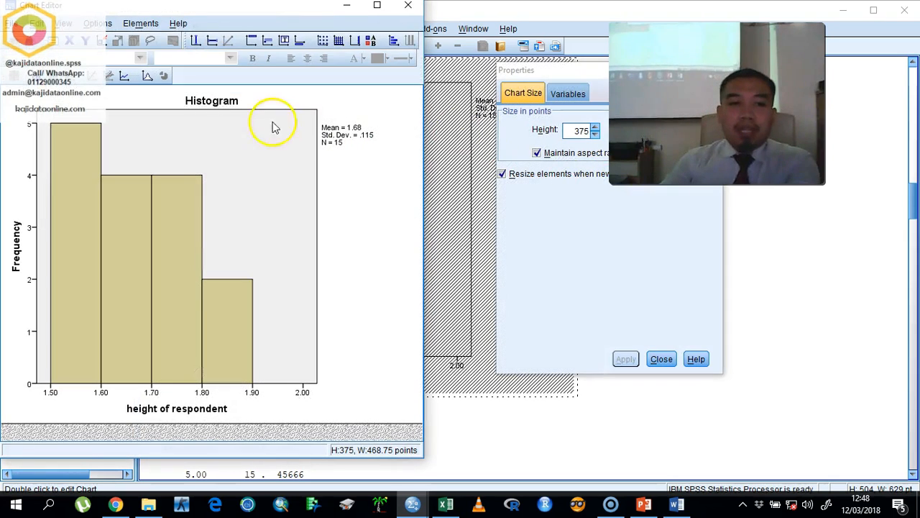
pyautogui.click(561, 94)
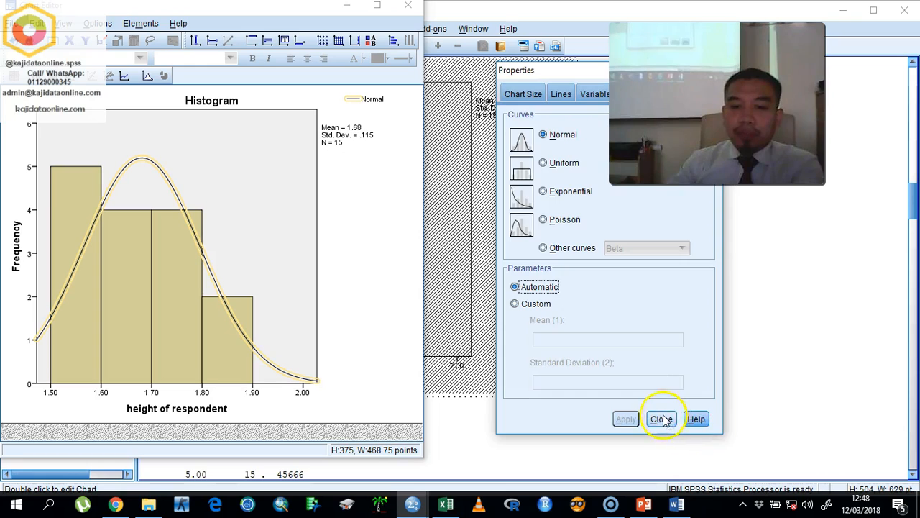
pyautogui.click(661, 418)
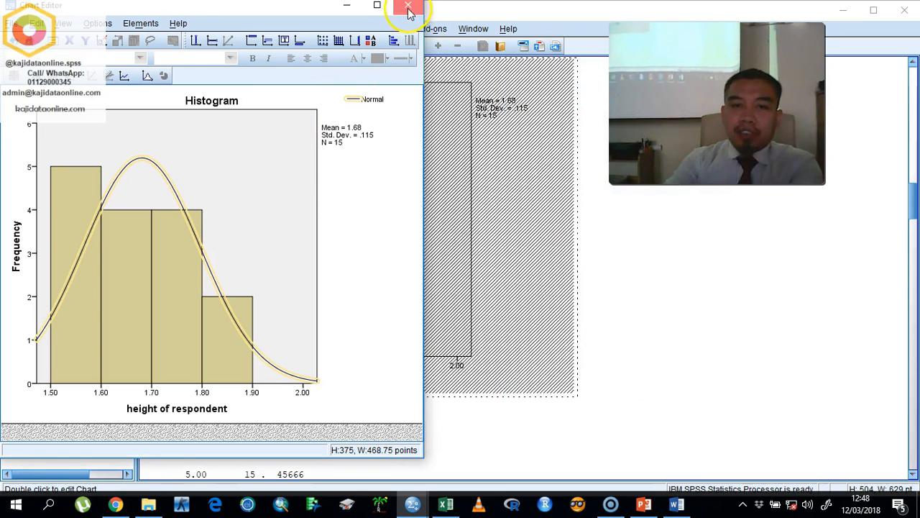
pyautogui.click(409, 6)
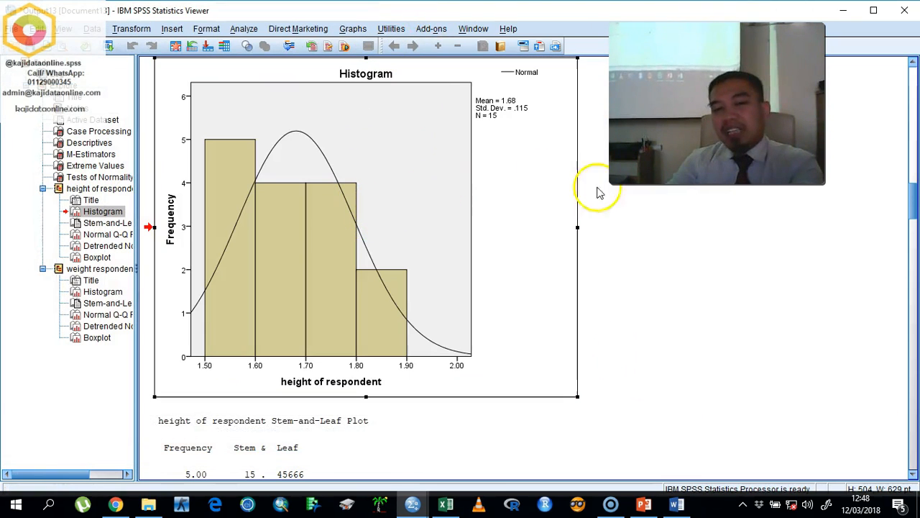
pyautogui.scroll(-3)
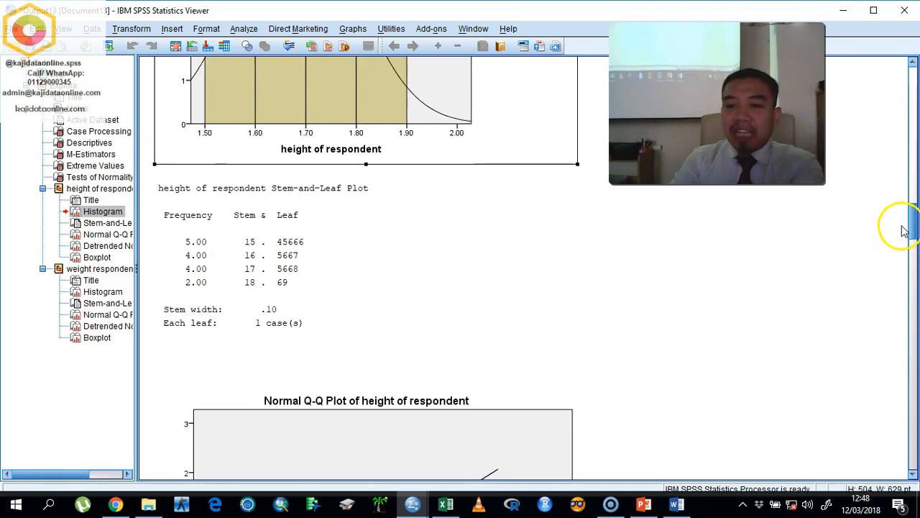
pyautogui.scroll(-3)
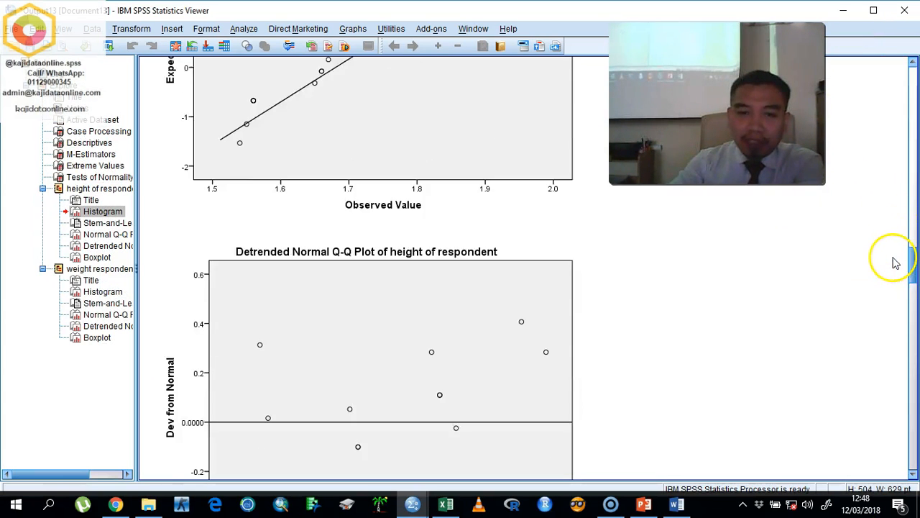
pyautogui.scroll(3)
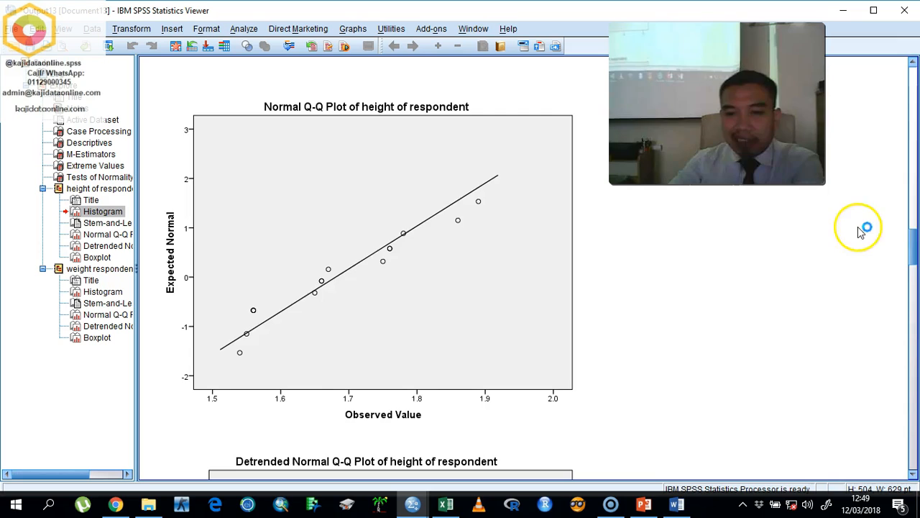
pyautogui.scroll(-3)
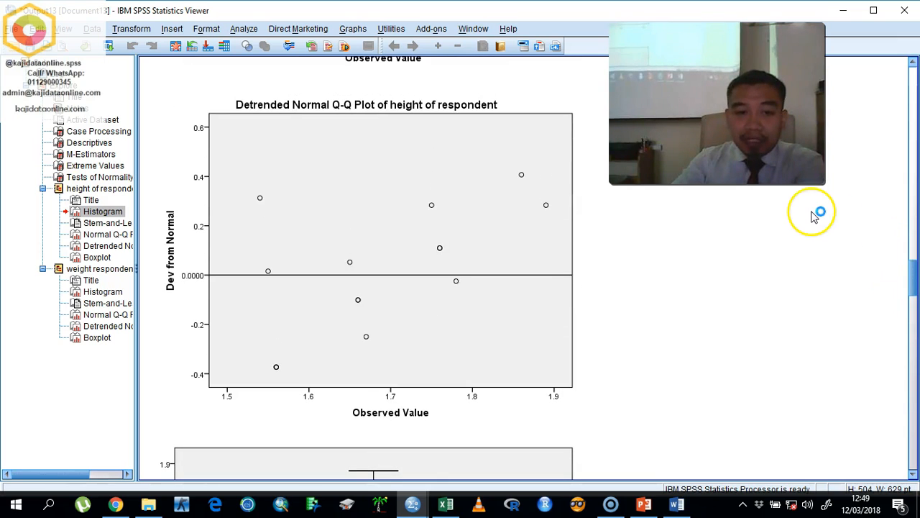
pyautogui.moveTo(831, 501)
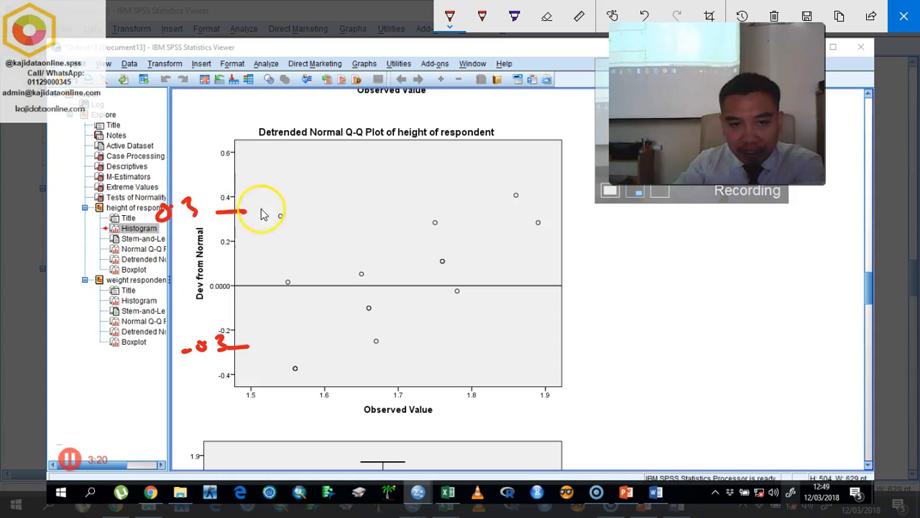
pyautogui.moveTo(230, 210); pyautogui.dragTo(604, 214)
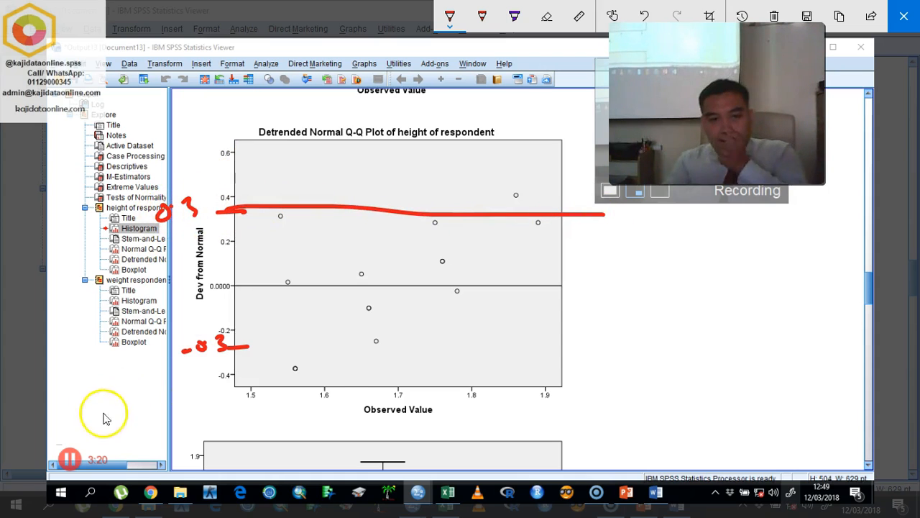
pyautogui.moveTo(241, 347); pyautogui.dragTo(604, 345)
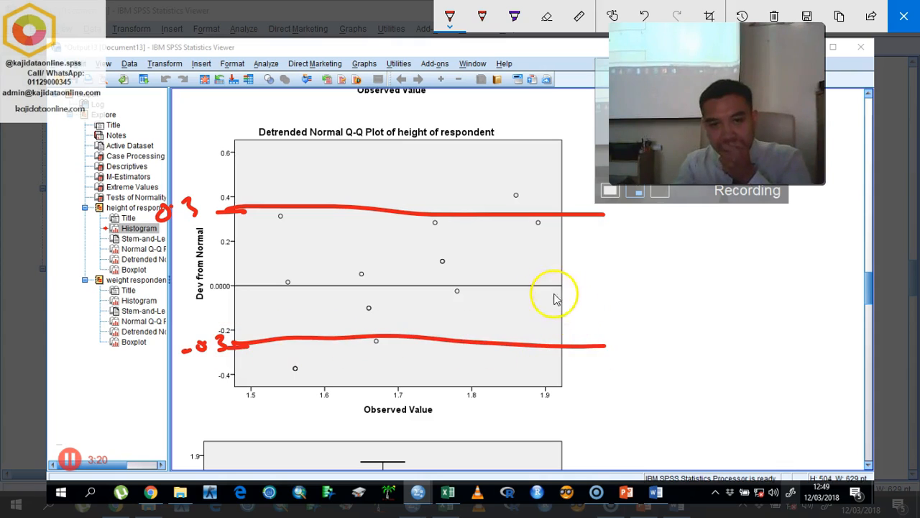
pyautogui.moveTo(604, 241); pyautogui.dragTo(633, 337)
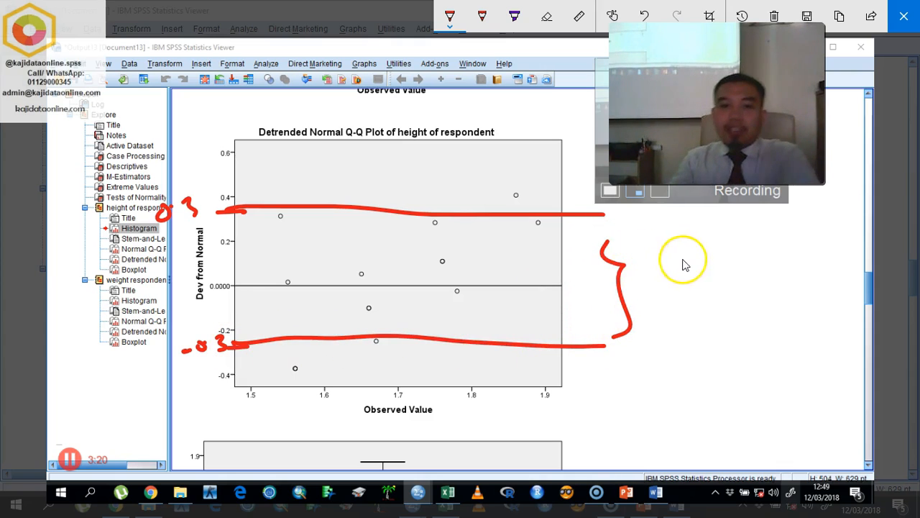
pyautogui.moveTo(708, 273)
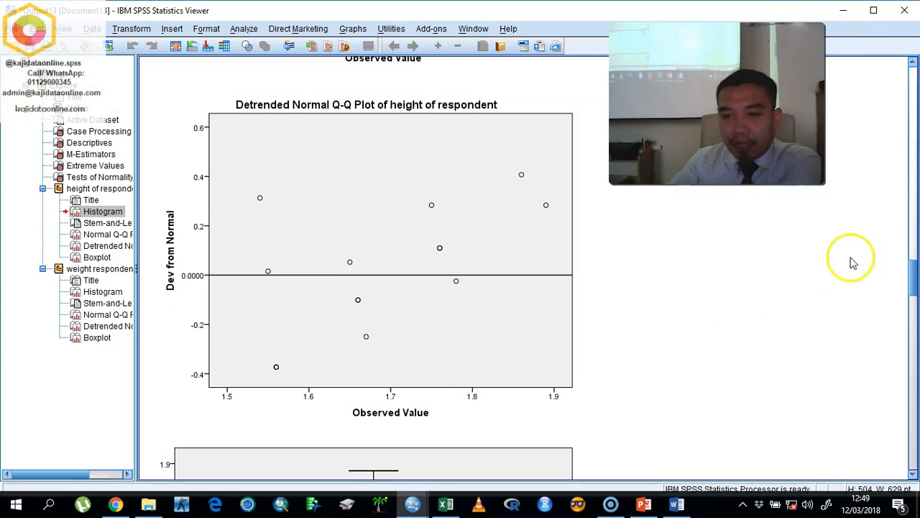
pyautogui.scroll(-3)
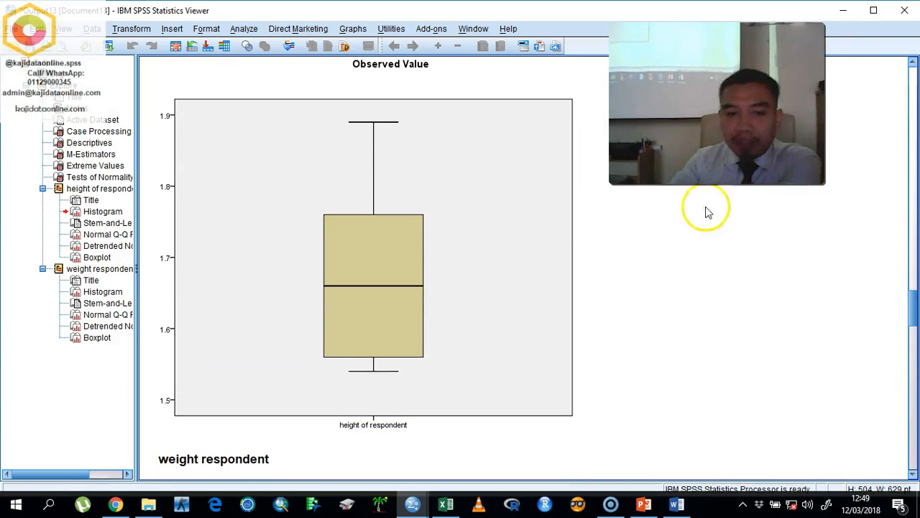
pyautogui.moveTo(814, 498)
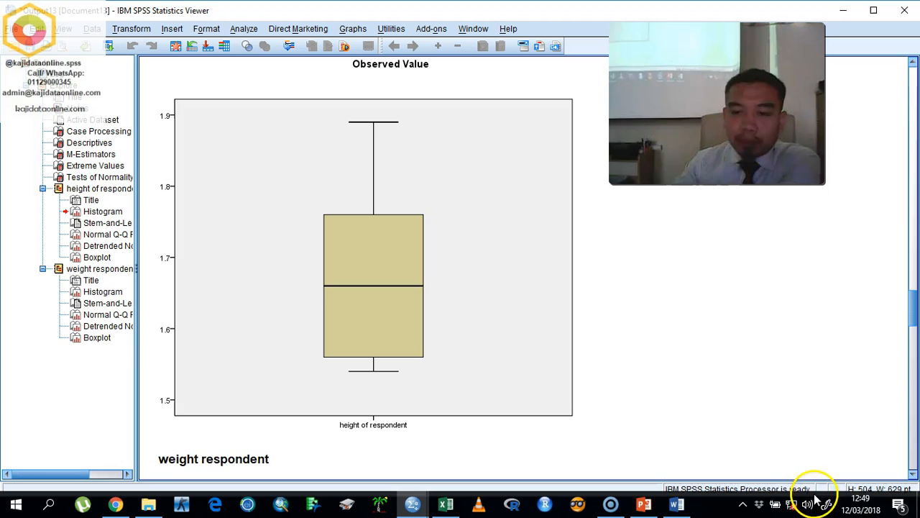
pyautogui.click(826, 504)
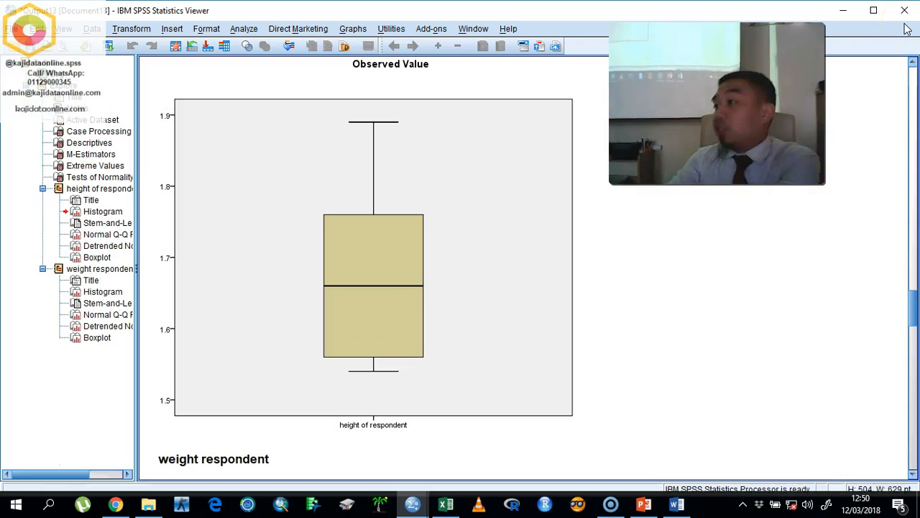
pyautogui.moveTo(866, 281)
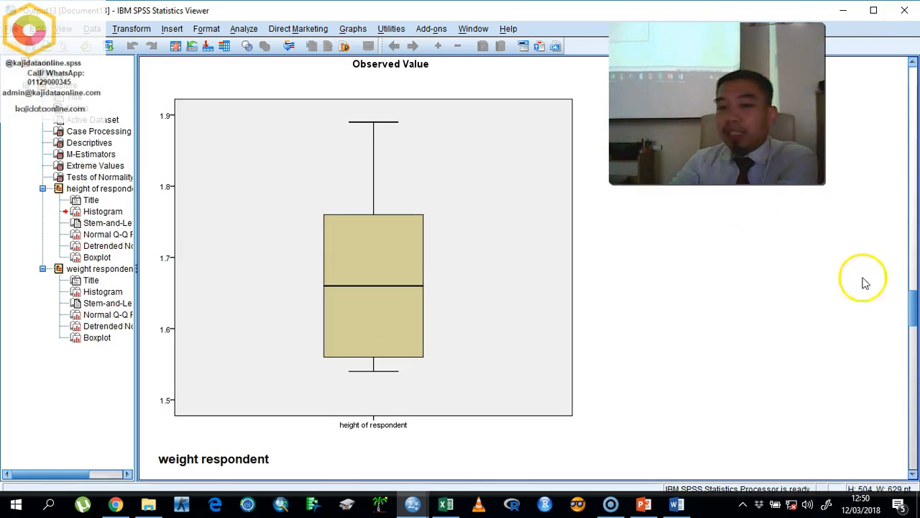
# Add a normal distribution curve to the weight respondent histogram in Chart Editor
pyautogui.scroll(-3)
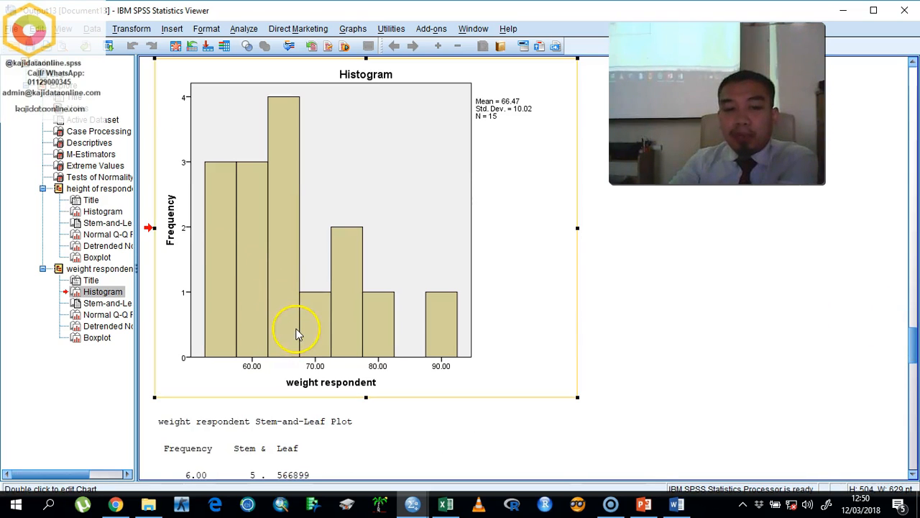
pyautogui.doubleClick(298, 330)
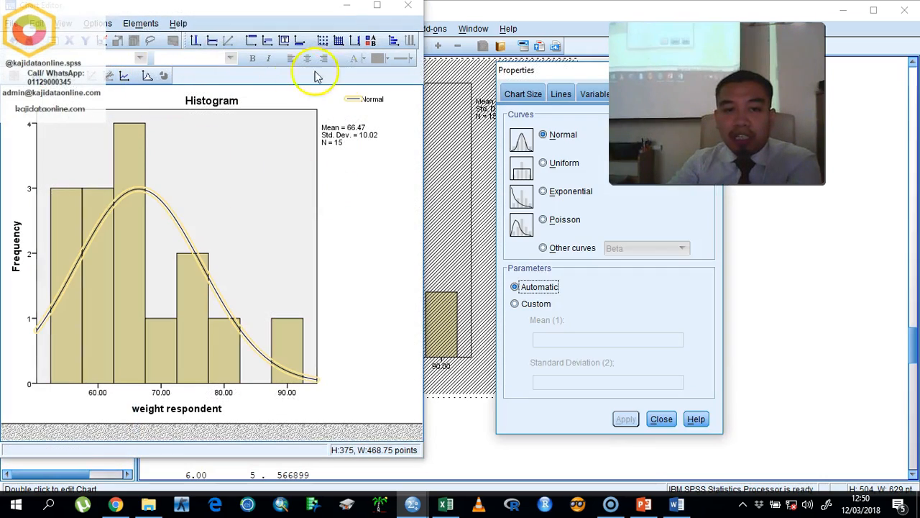
pyautogui.click(660, 418)
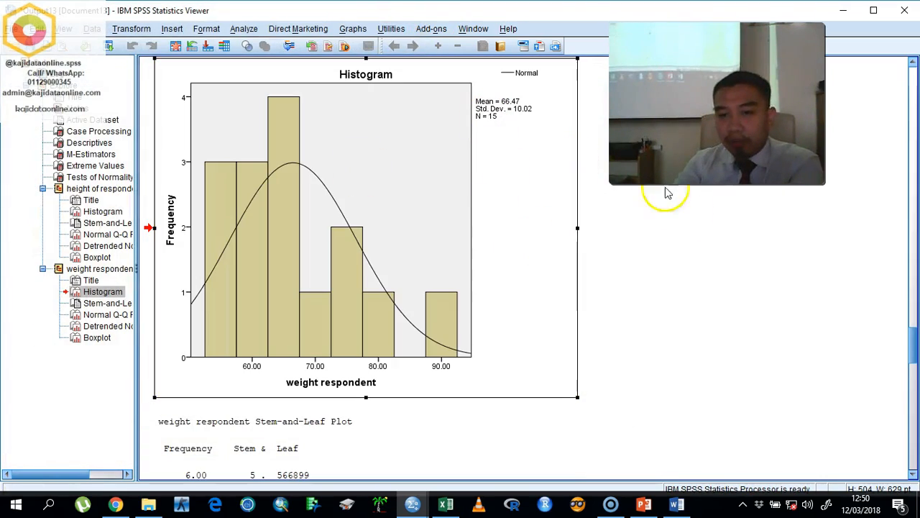
pyautogui.scroll(-3)
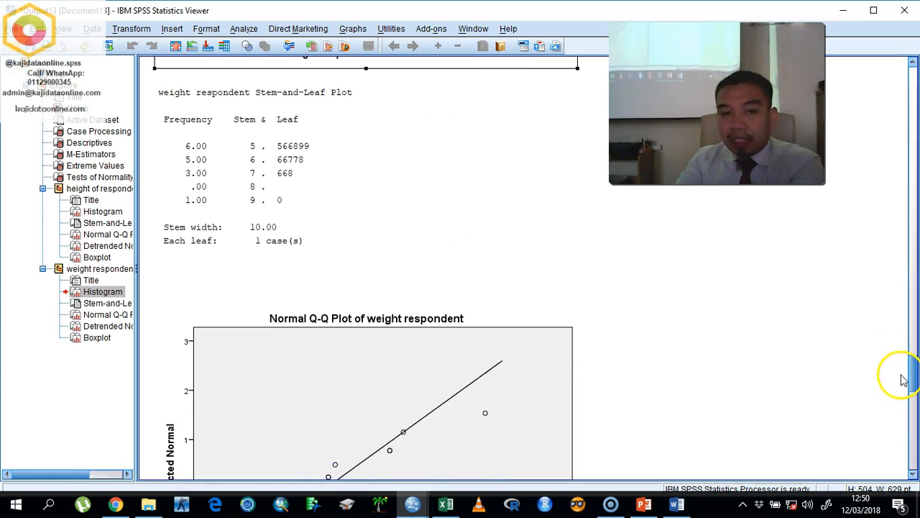
pyautogui.scroll(-3)
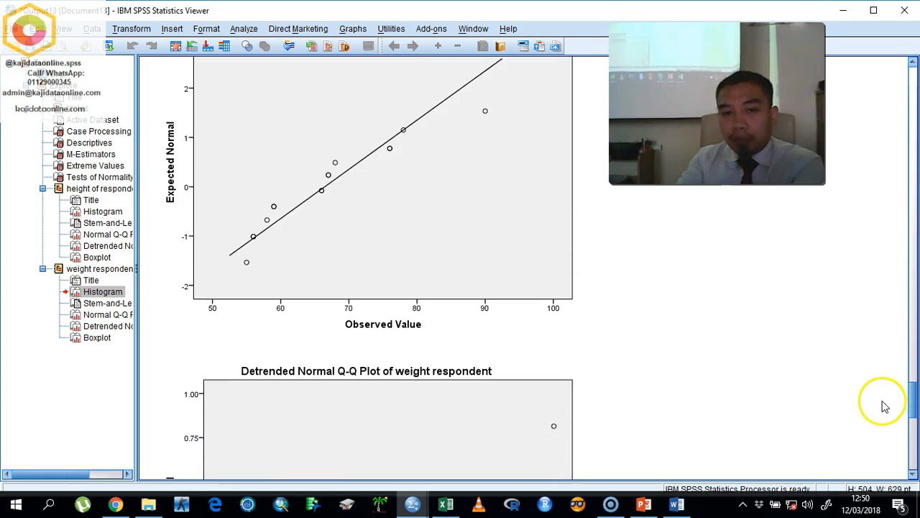
pyautogui.scroll(-3)
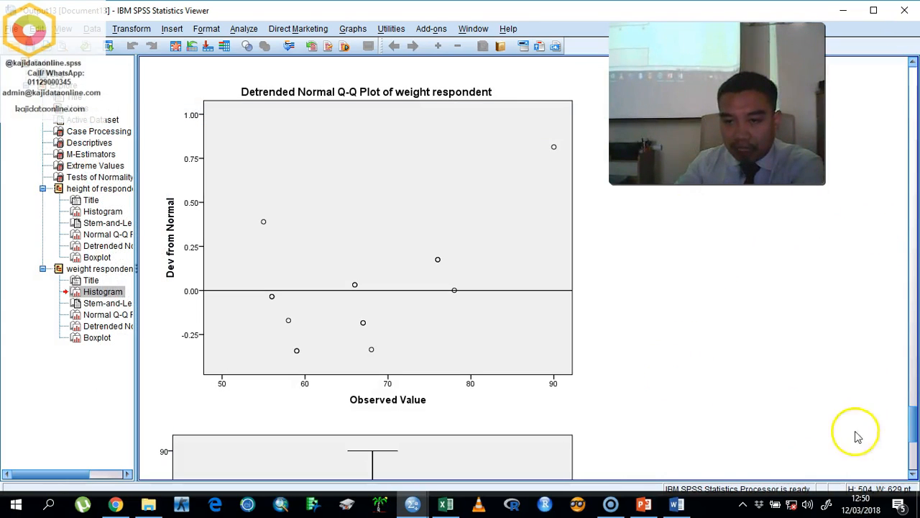
pyautogui.scroll(-3)
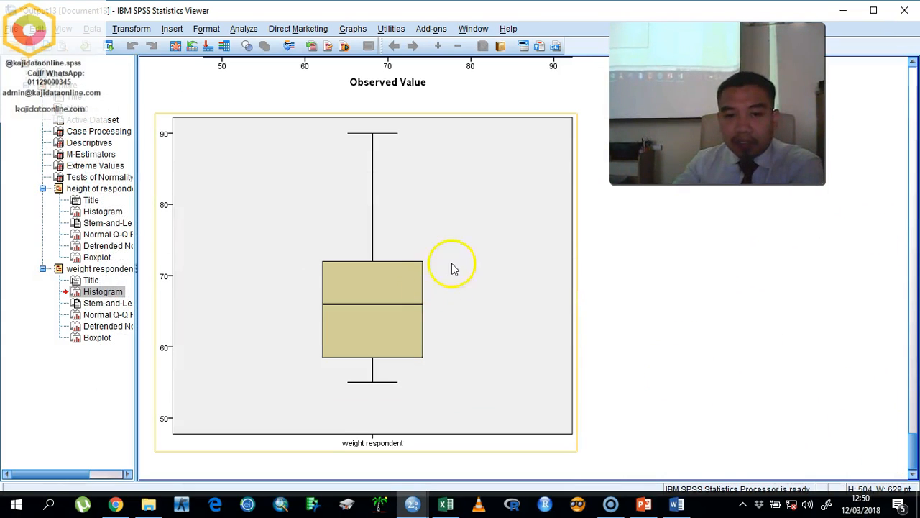
pyautogui.moveTo(657, 356)
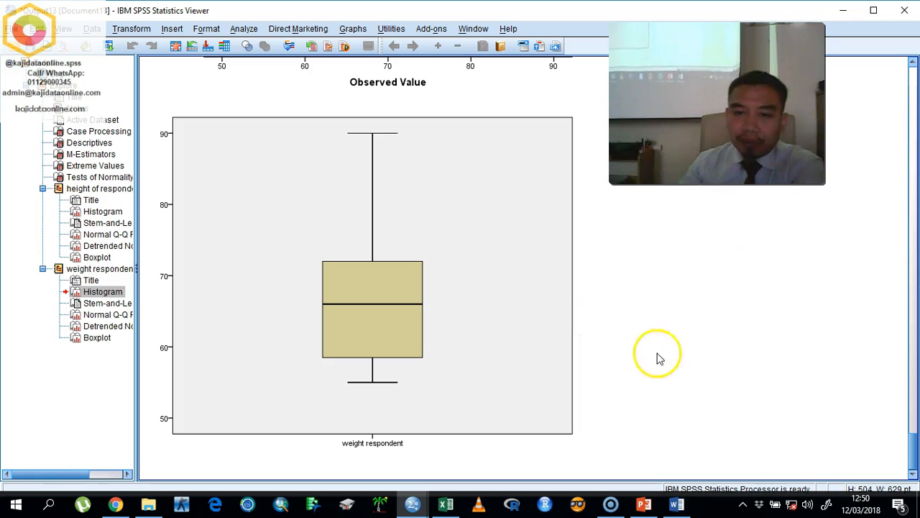
pyautogui.click(825, 503)
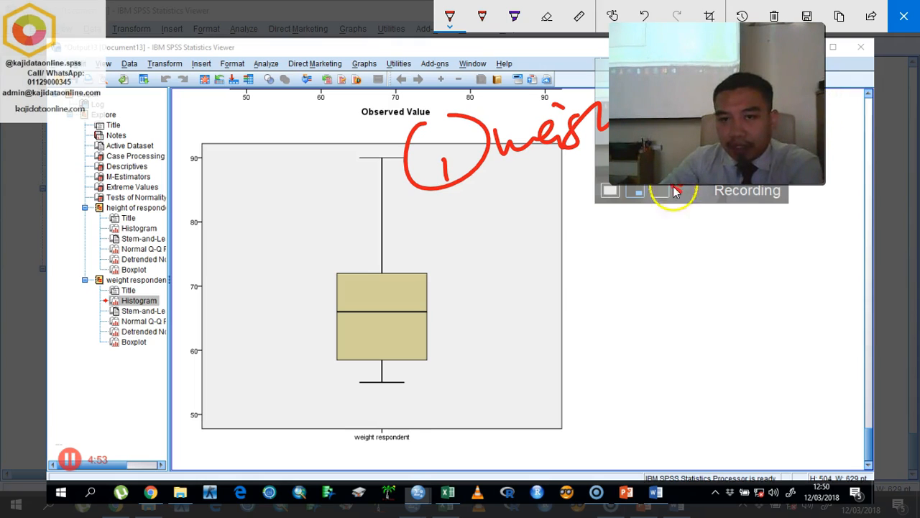
# Switch to the Data Editor showing the 15 respondent records
pyautogui.moveTo(650, 238); pyautogui.dragTo(719, 215)
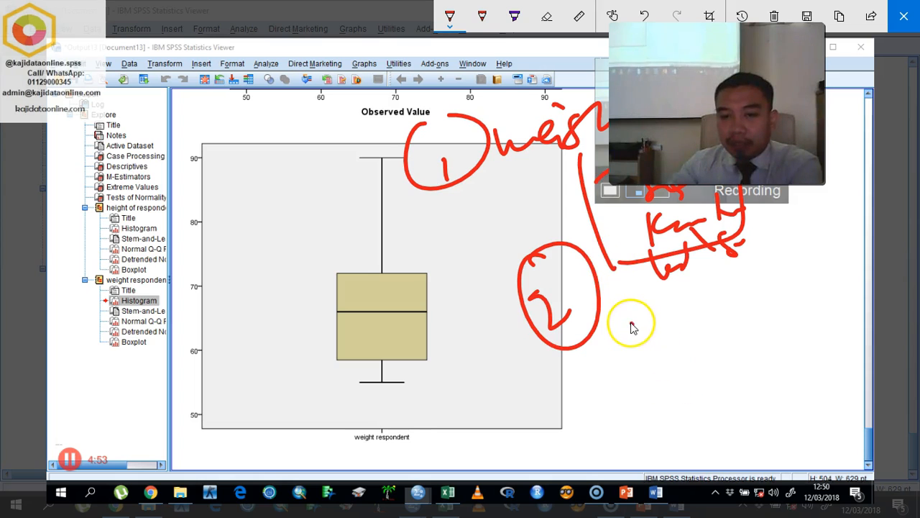
pyautogui.moveTo(629, 338); pyautogui.dragTo(747, 317)
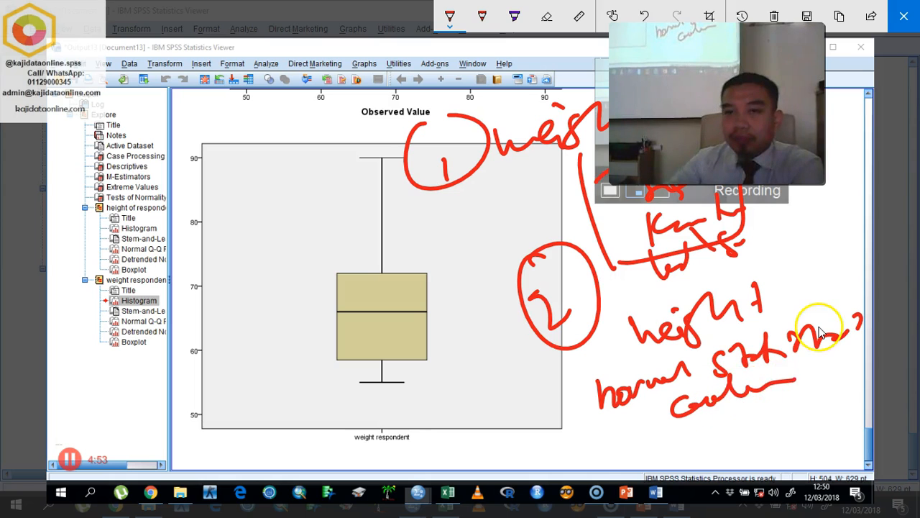
pyautogui.click(774, 16)
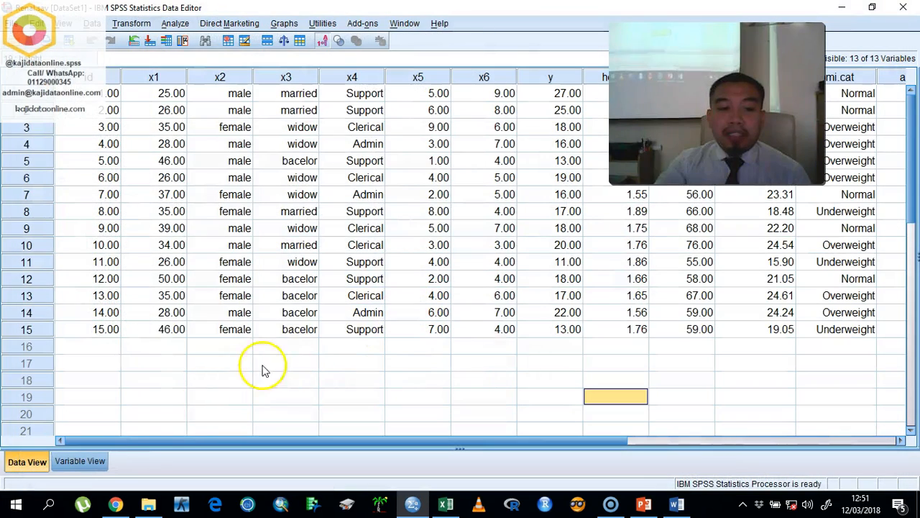
pyautogui.moveTo(32, 480)
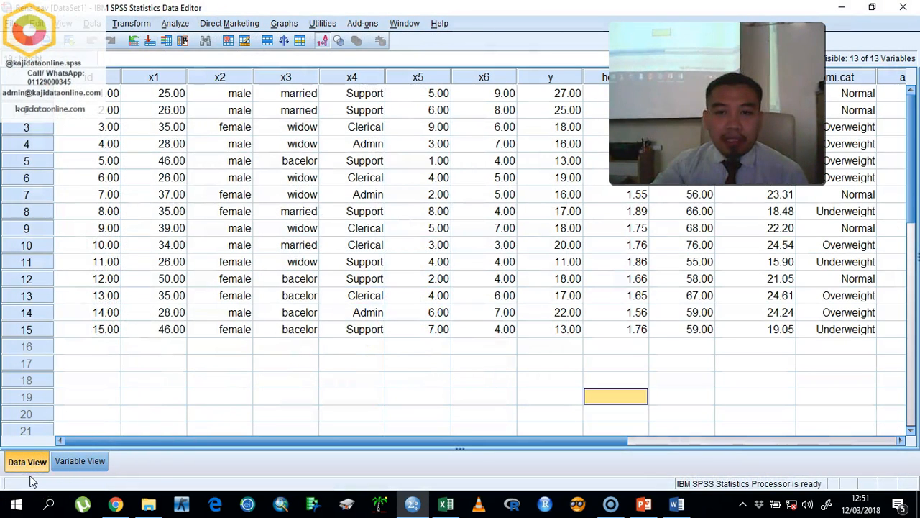